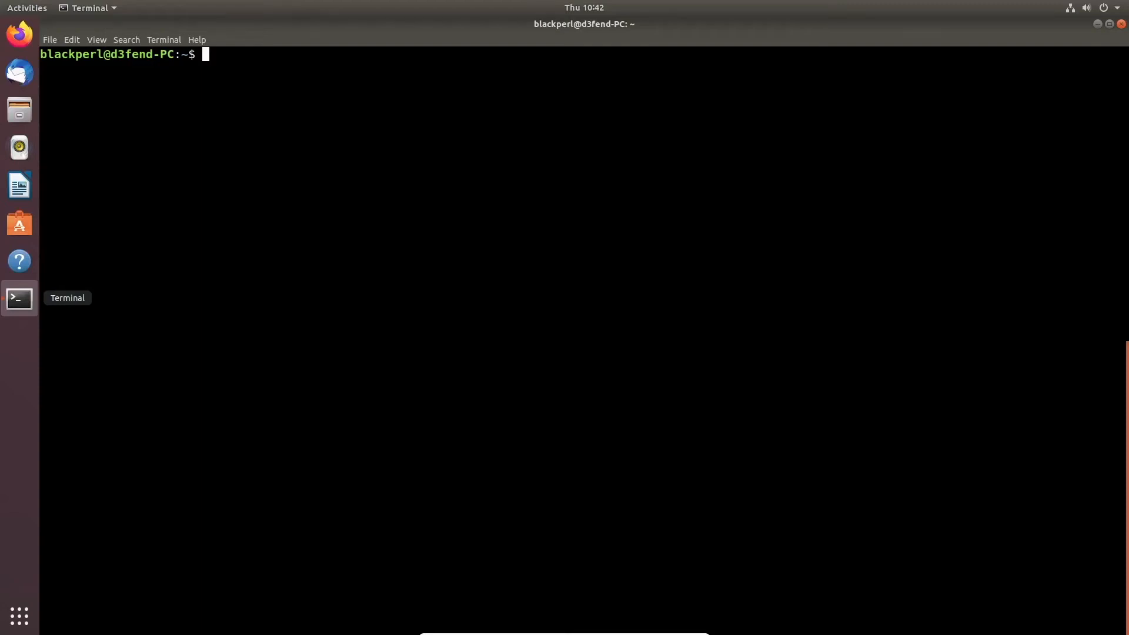
# Launch the Jupyter notebook server from the terminal with the 'jupyter notebook' command
pyautogui.write('jupyter')
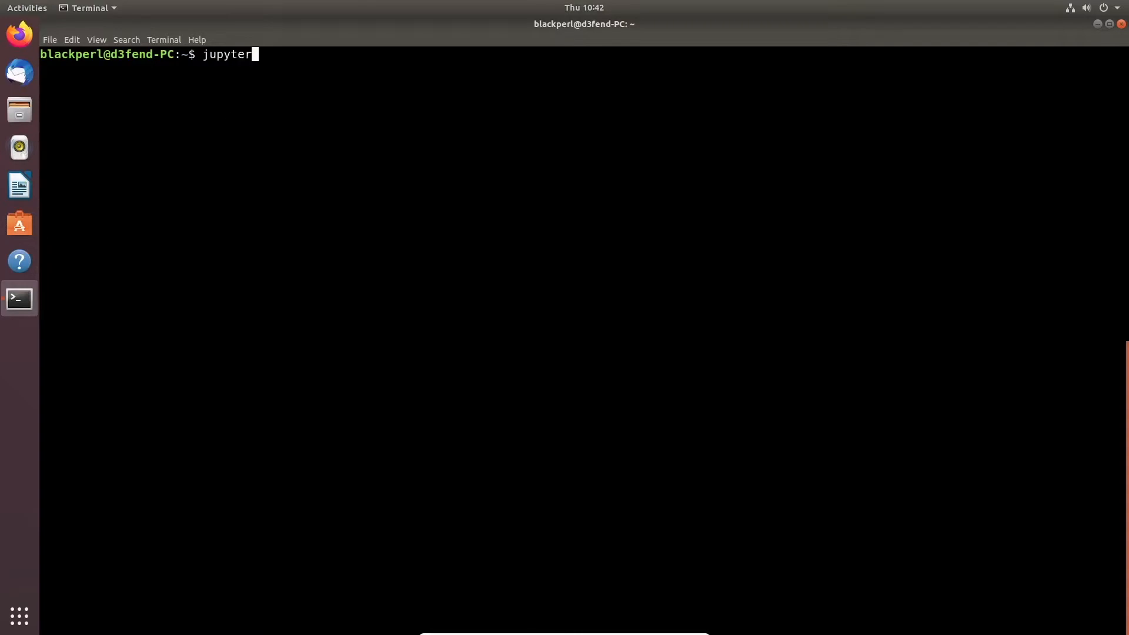
pyautogui.press('Return')
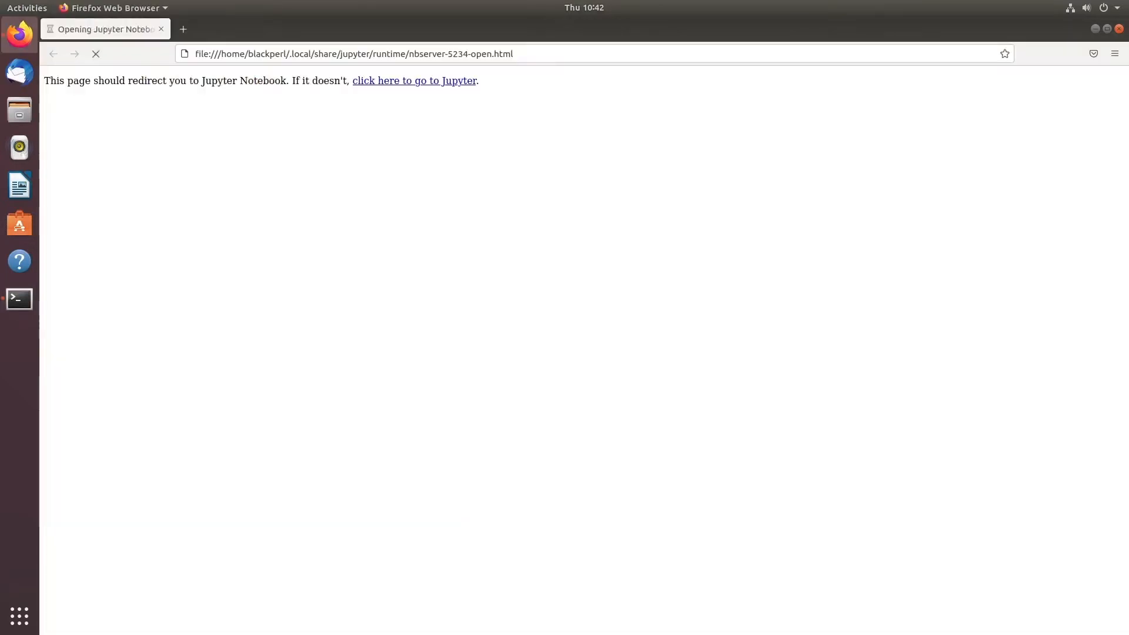
# Follow the redirect link to the file listing and open the Threat Hunt folder
pyautogui.click(414, 80)
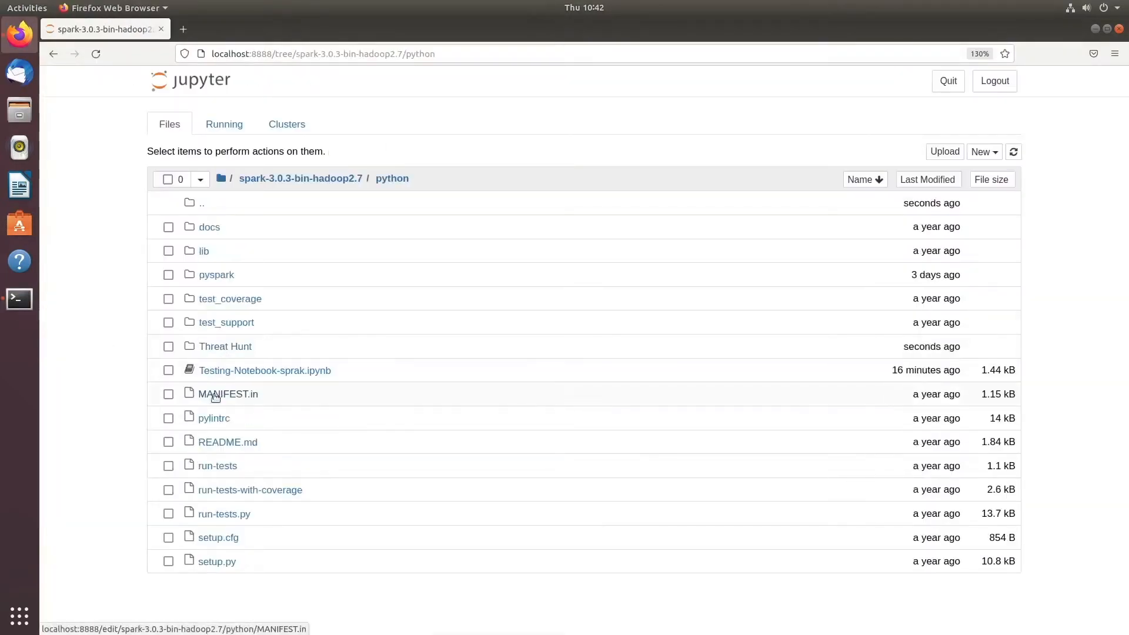
pyautogui.click(183, 29)
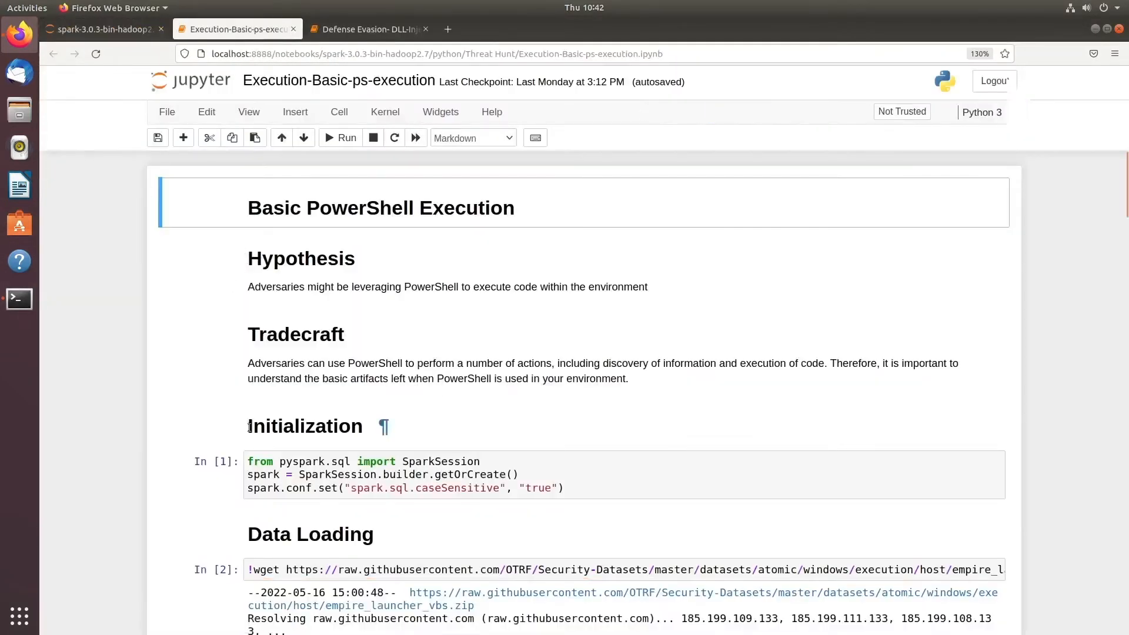
# Switch to the Defense Evasion notebook tab to write its title, Hypothesis and Tradecraft
pyautogui.click(368, 29)
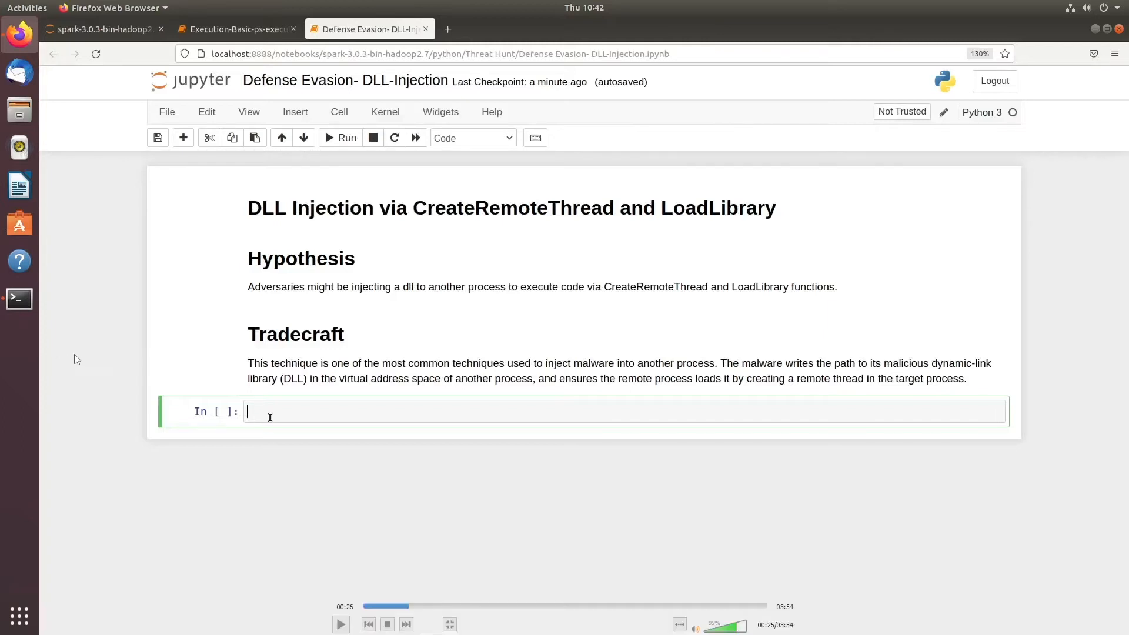
# Add the Initialization heading and run the SparkSession cell copied from the PowerShell notebook
pyautogui.click(472, 137)
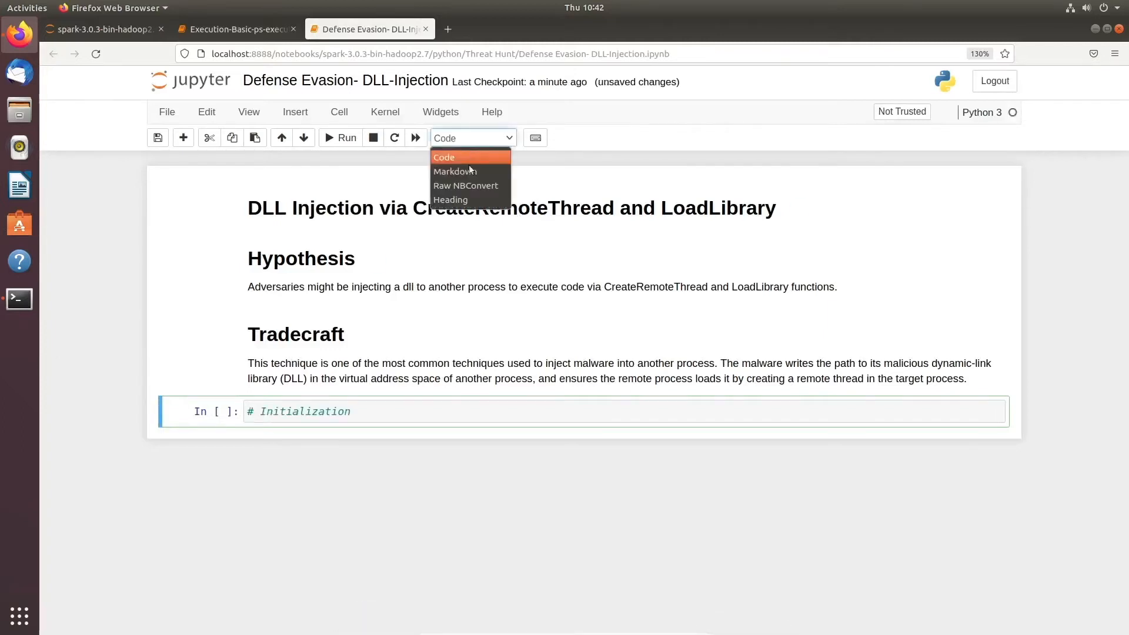
pyautogui.click(234, 28)
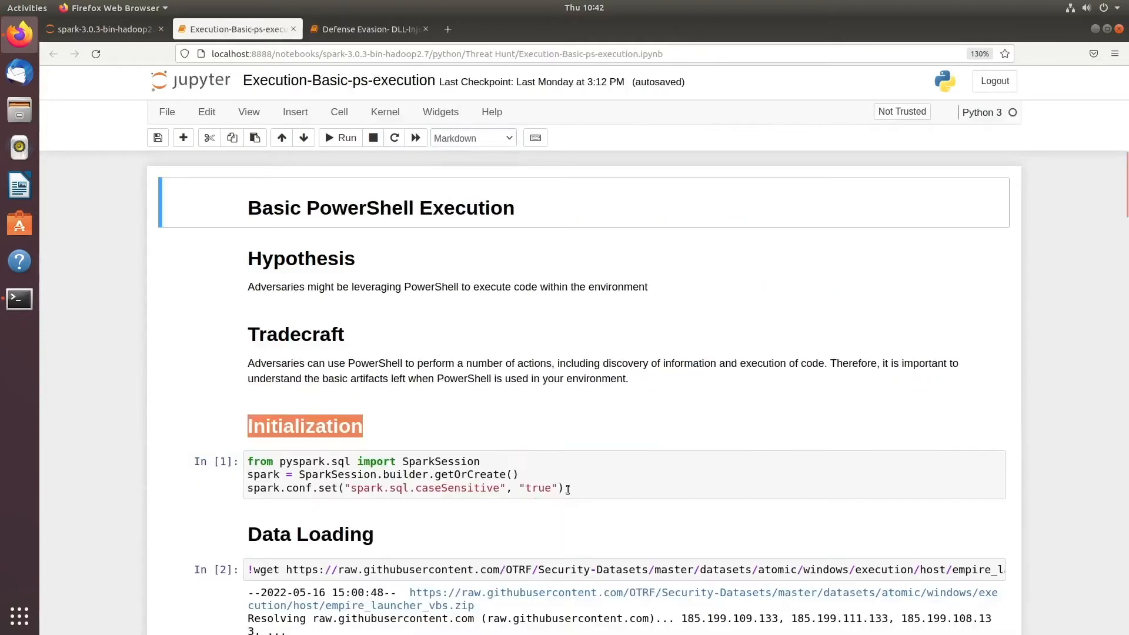
pyautogui.click(367, 29)
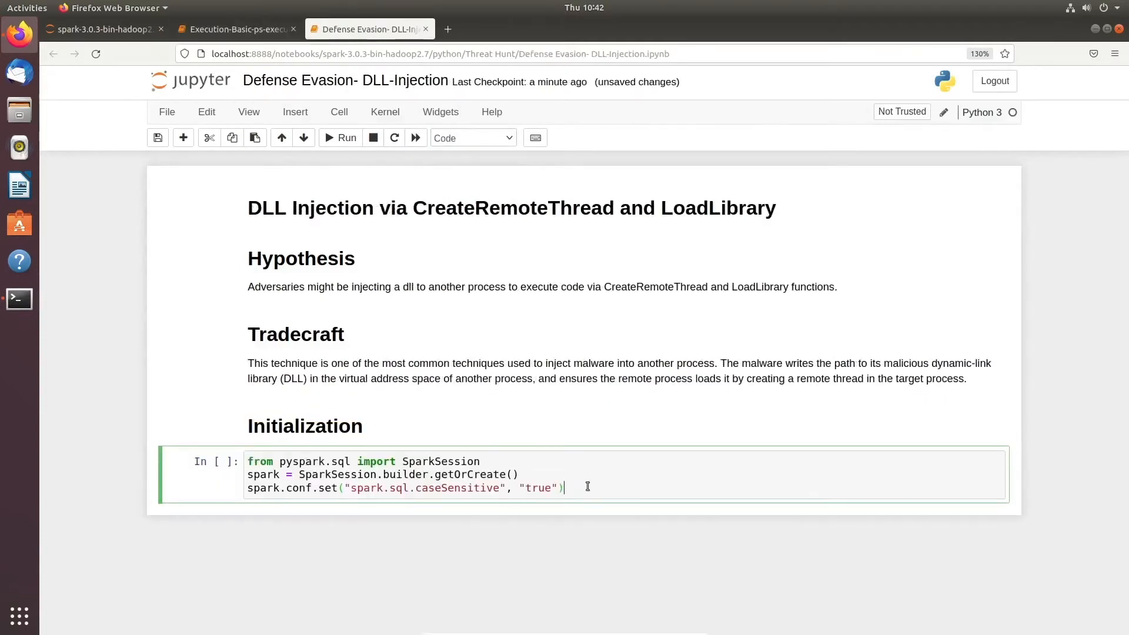
pyautogui.click(339, 138)
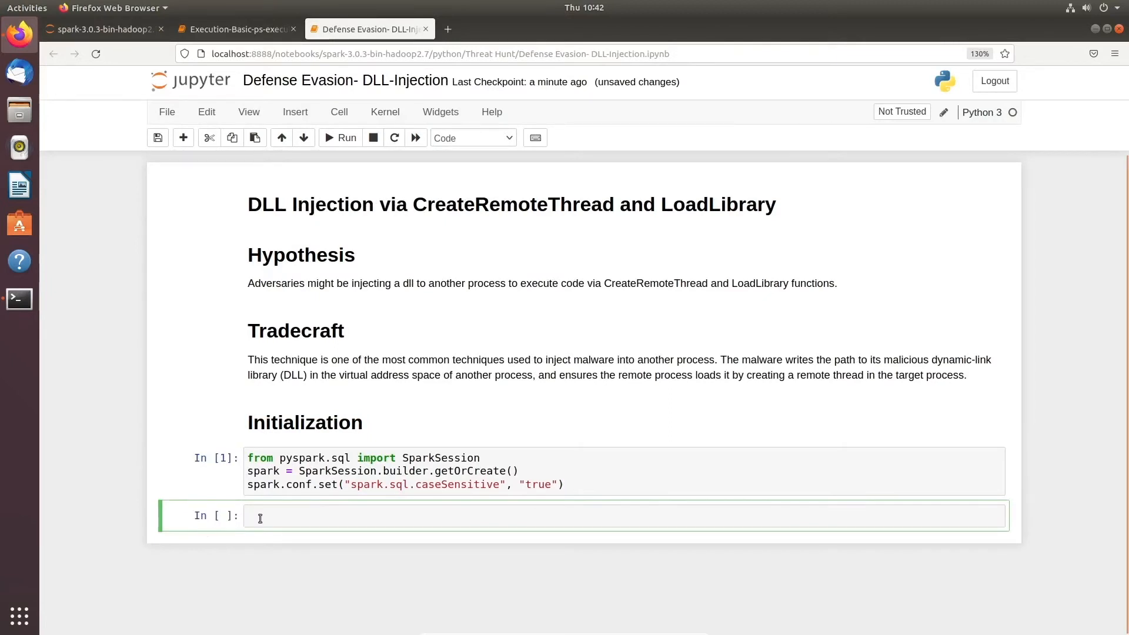
# Add a Data Loading heading, run the wget download and unzip cells, and begin a Data Parsing heading
pyautogui.write('# Data Loading')
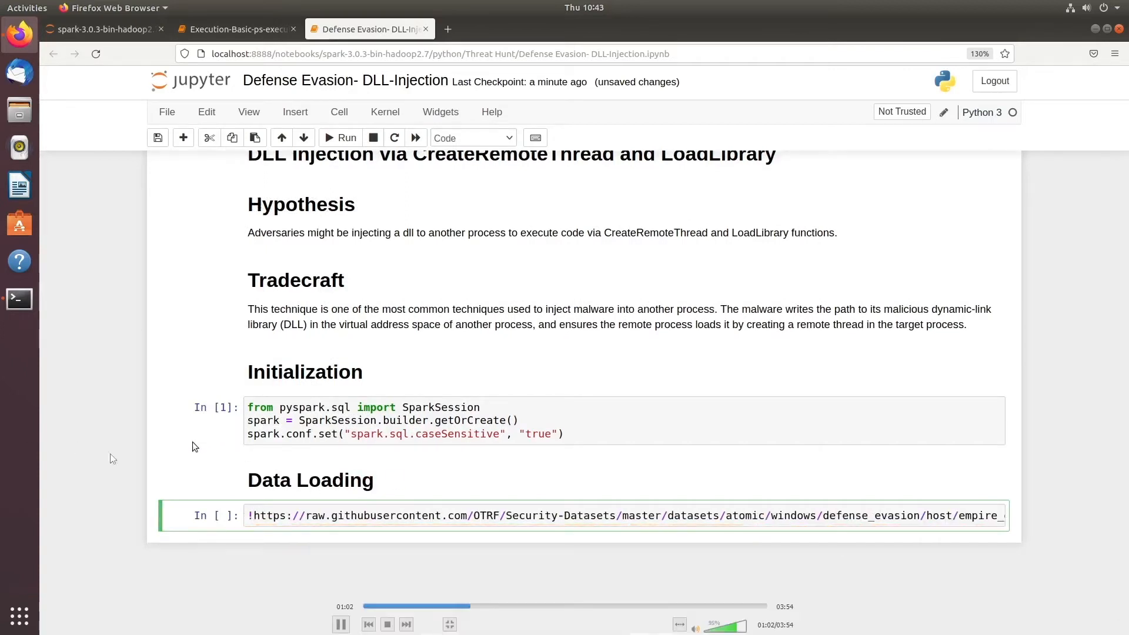
pyautogui.click(346, 138)
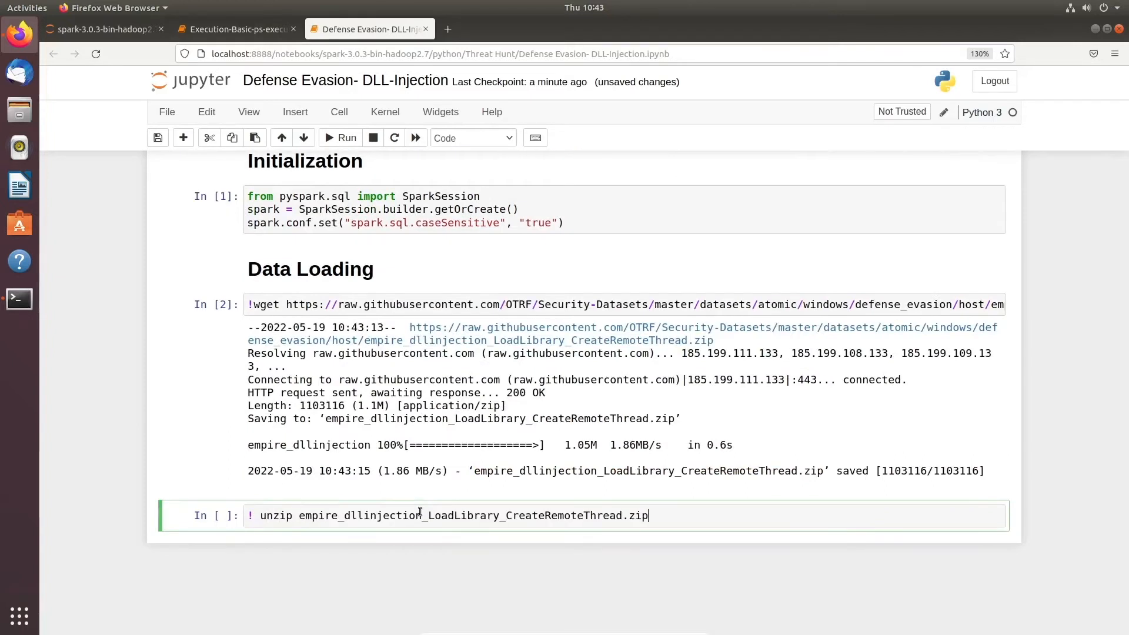
pyautogui.click(346, 138)
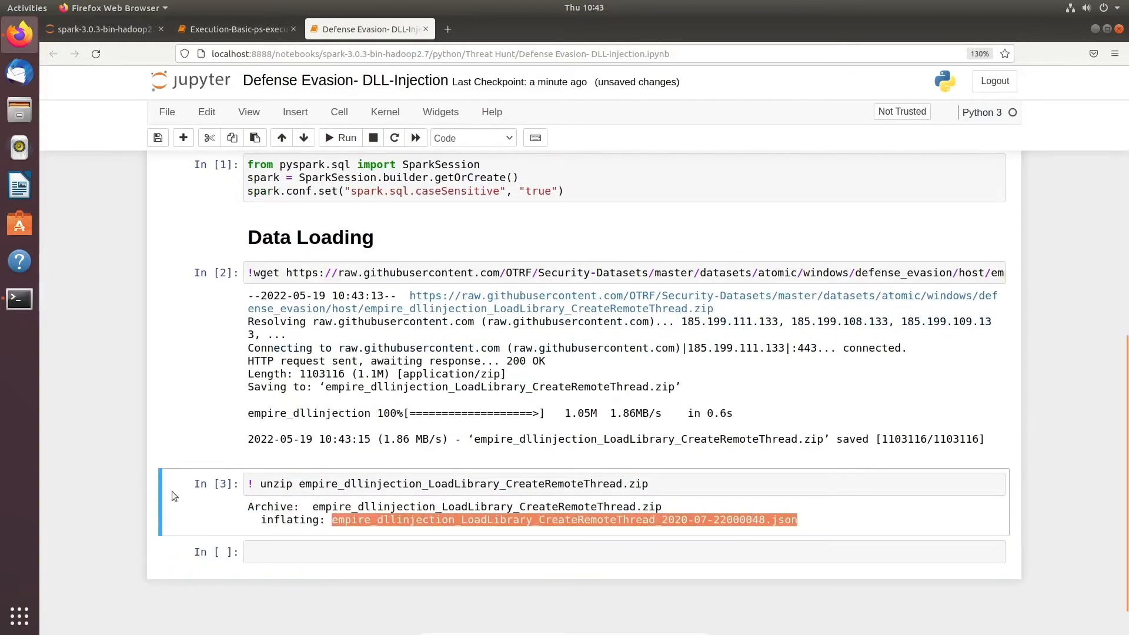
pyautogui.write('# Data Parsing')
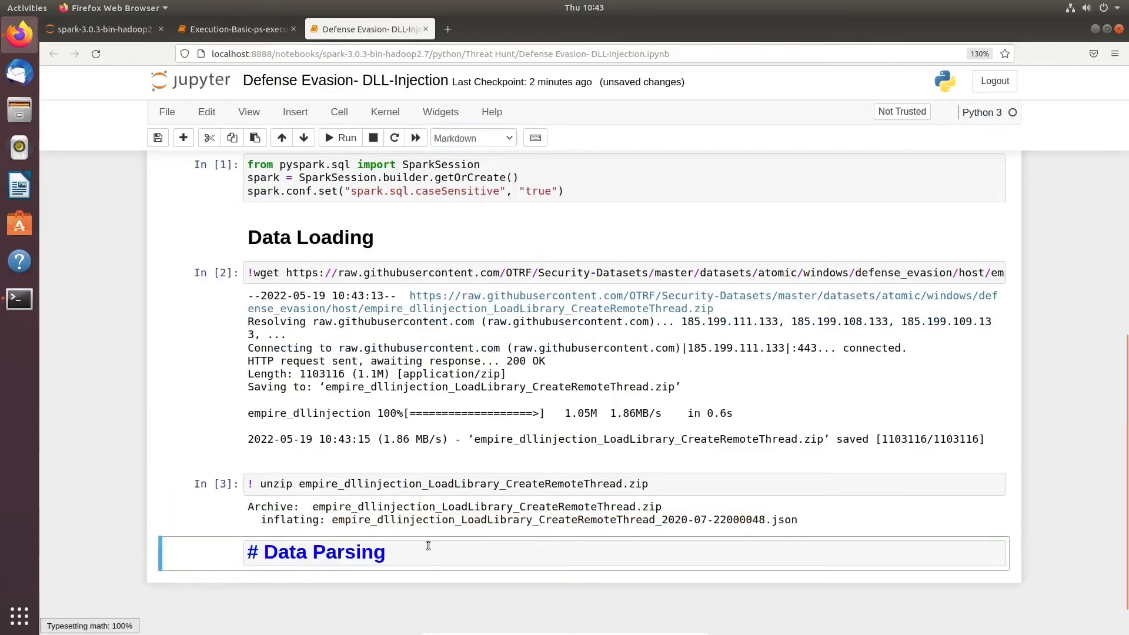
# Load empire_launcher_vbs_2020-09-04160940.json into sd_file, create the 'empire' temp view, and save
pyautogui.click(234, 29)
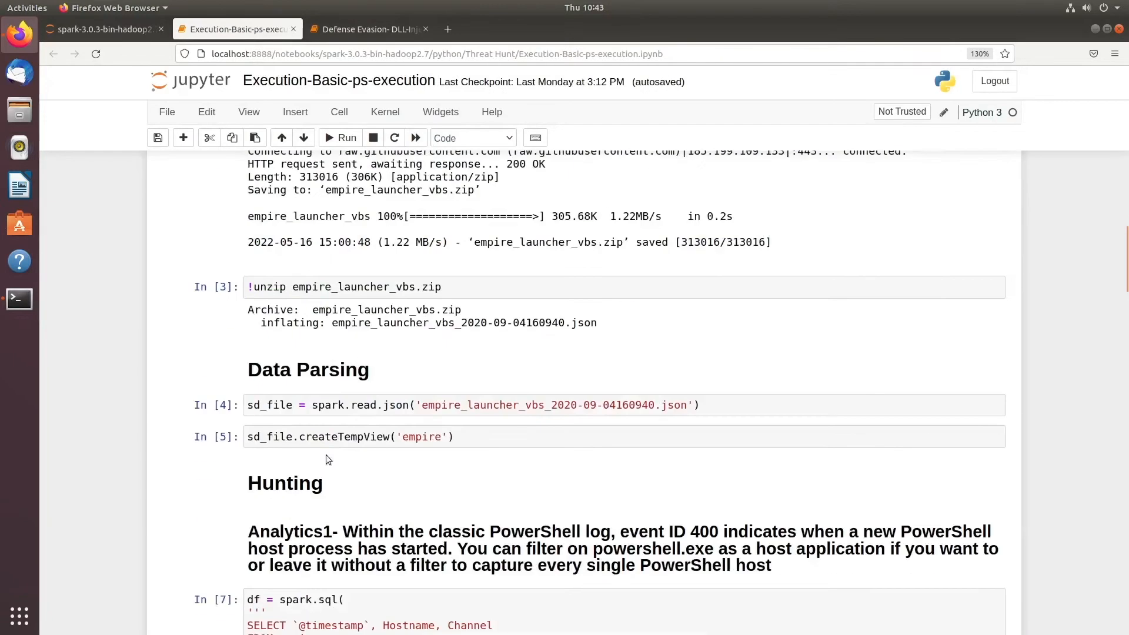
pyautogui.click(369, 29)
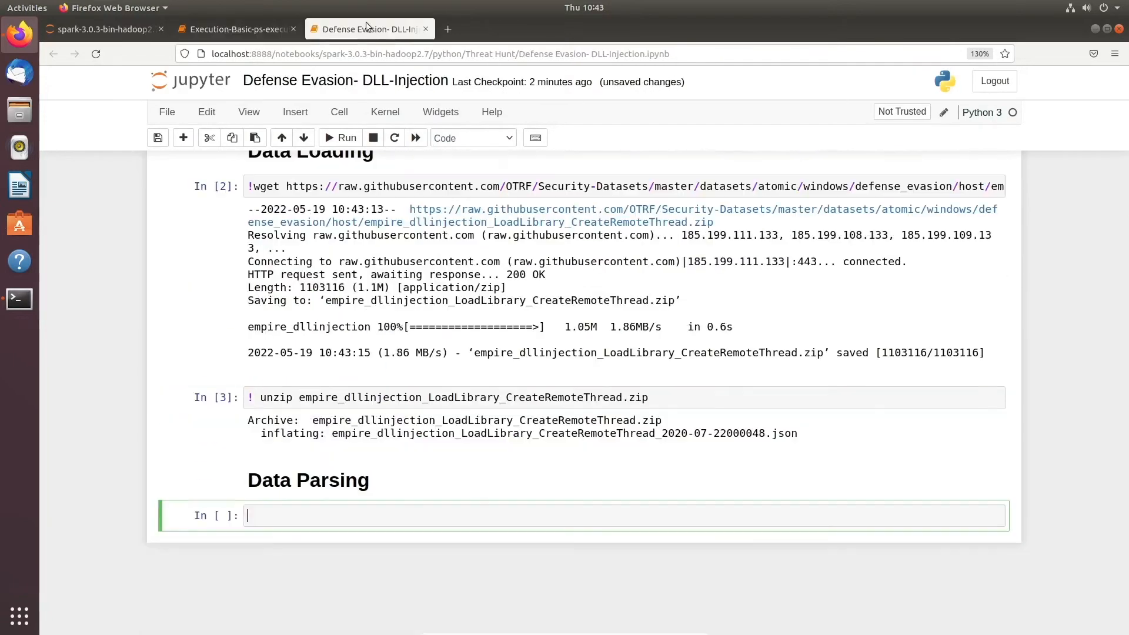
pyautogui.write("sd_file = spark.read.json('empire_launcher_vbs_2020-09-04160940.json')")
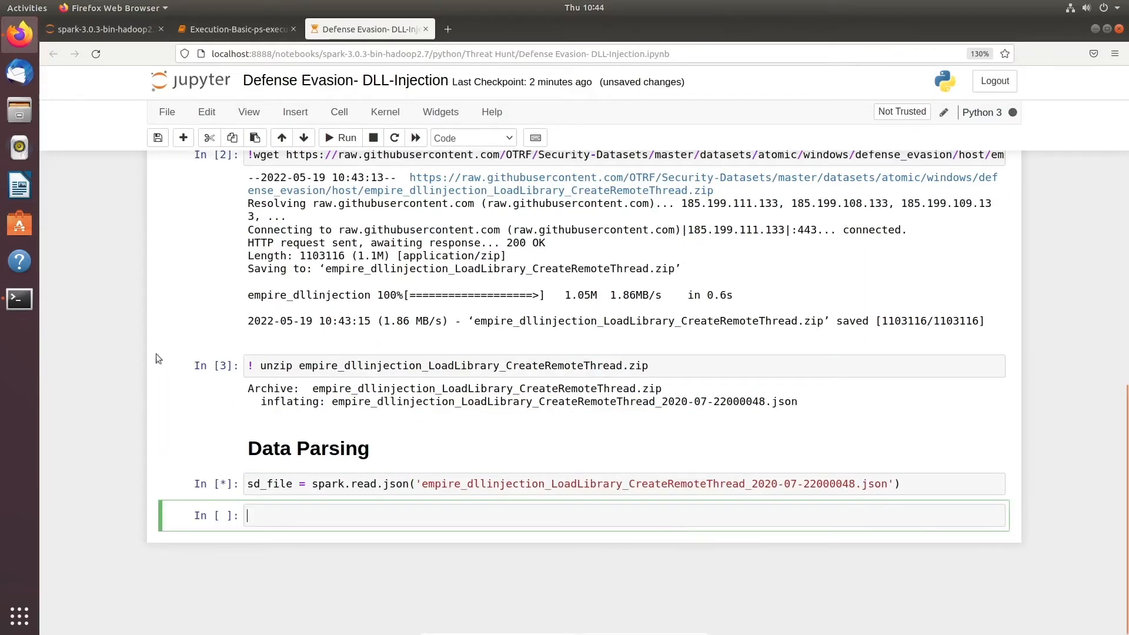
pyautogui.click(235, 29)
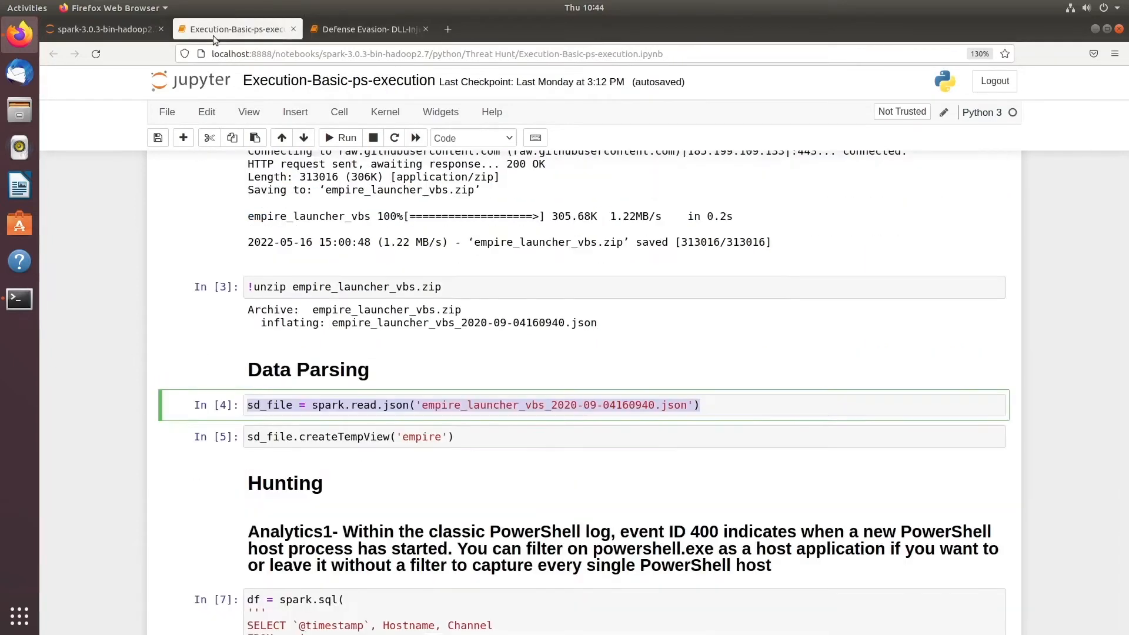
pyautogui.click(367, 28)
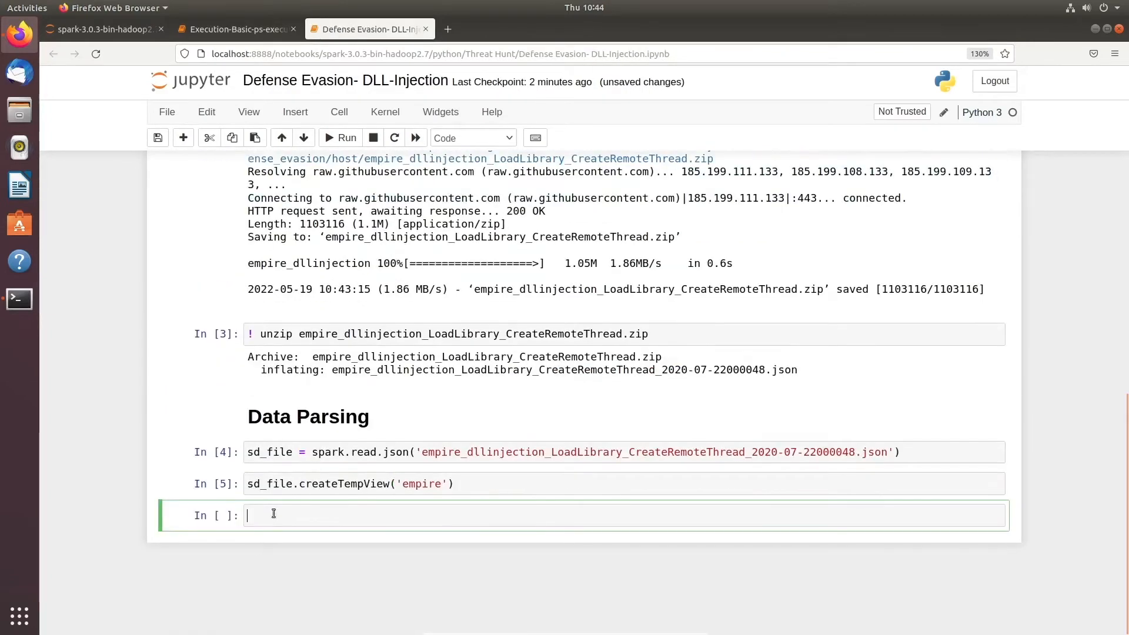
pyautogui.press('ctrl+s')
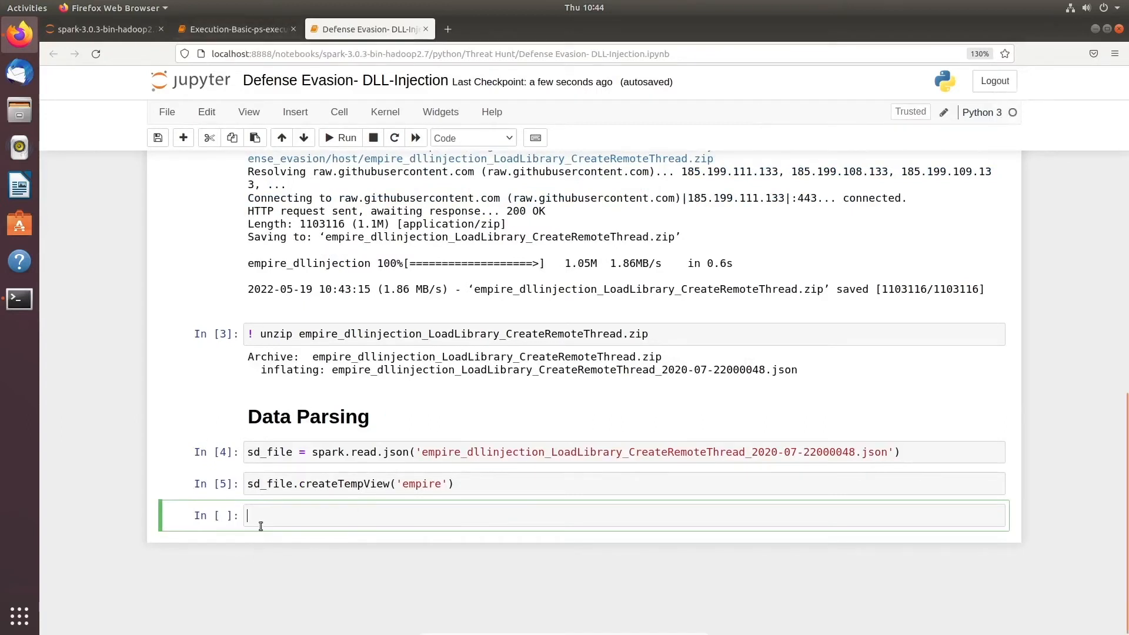
# Add a Hunting heading, an Analytics1 CreateRemoteThread description, and a spark.sql query on 'empire'
pyautogui.write('# Hunting')
pyautogui.write('##')
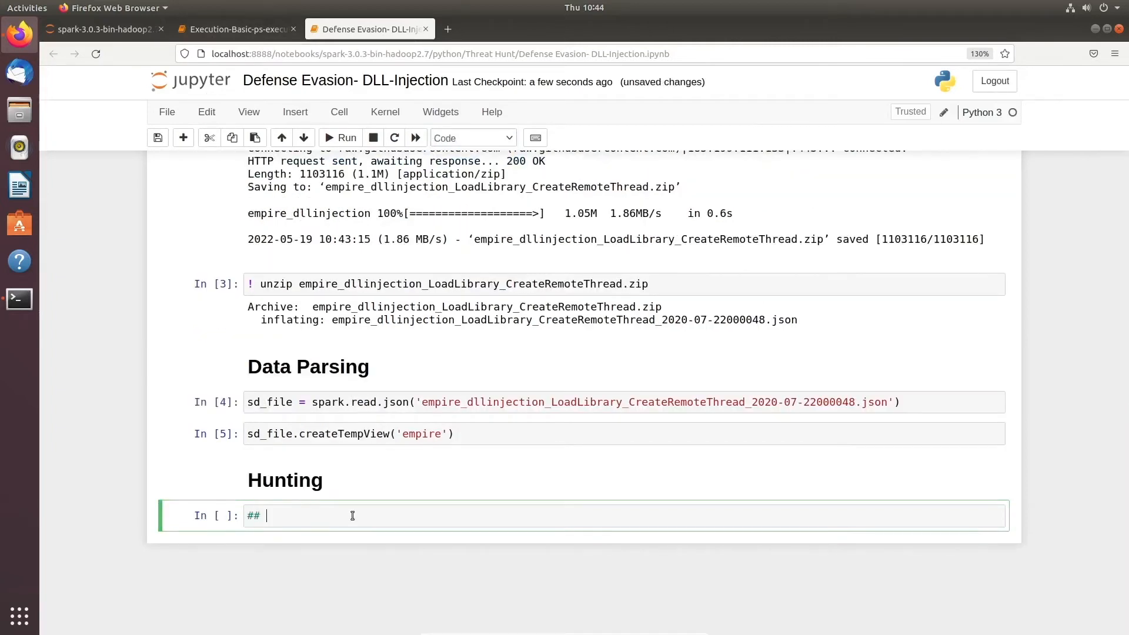
pyautogui.write('Analytics1')
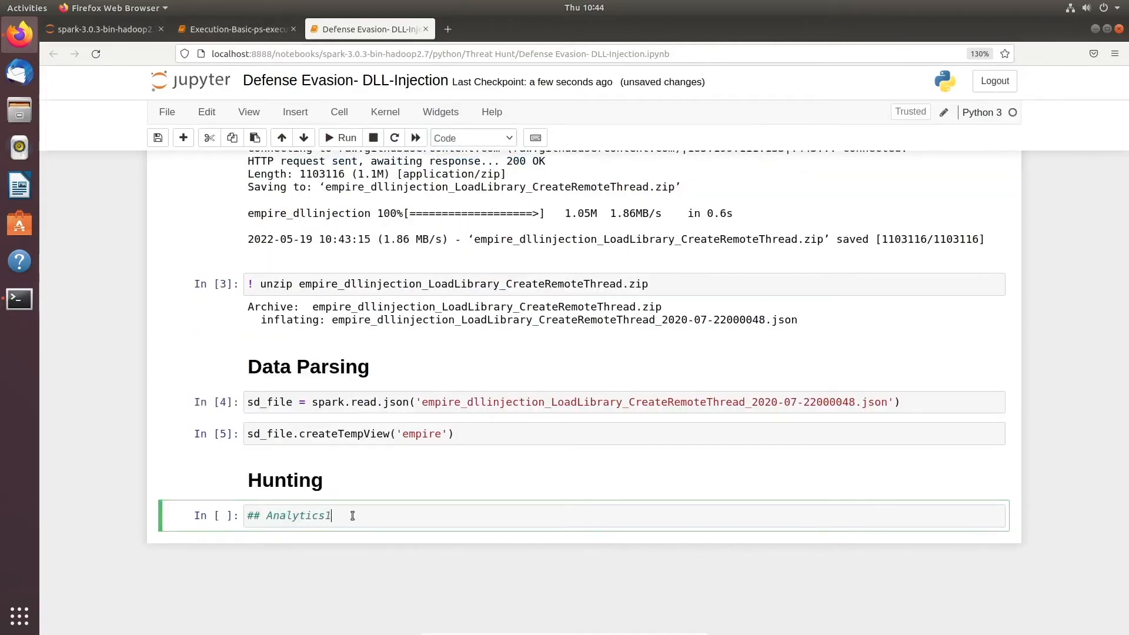
pyautogui.write('-')
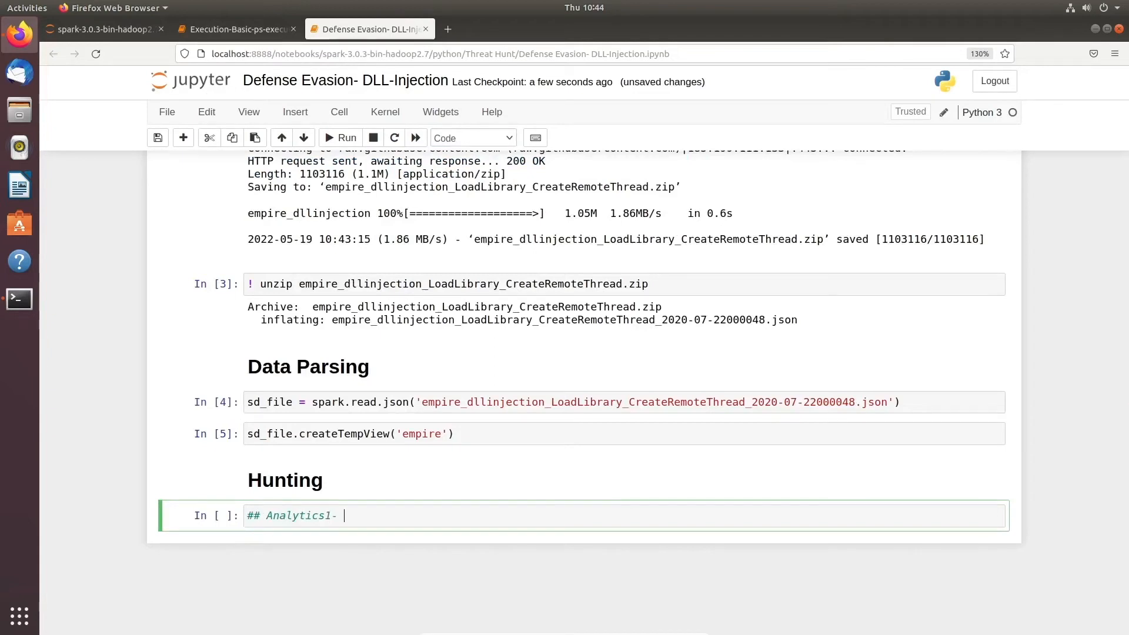
pyautogui.write('eate a remote thread starting at the memory address (which means this will execute LoadLibrary in the remote process)')
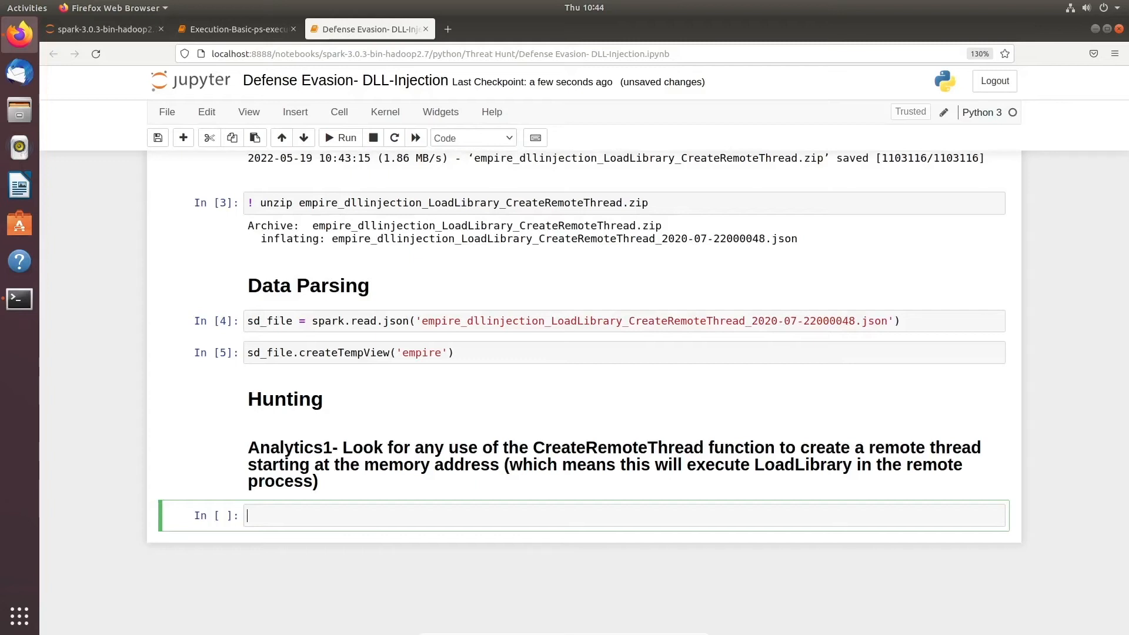
pyautogui.write('df = spark.sql(')
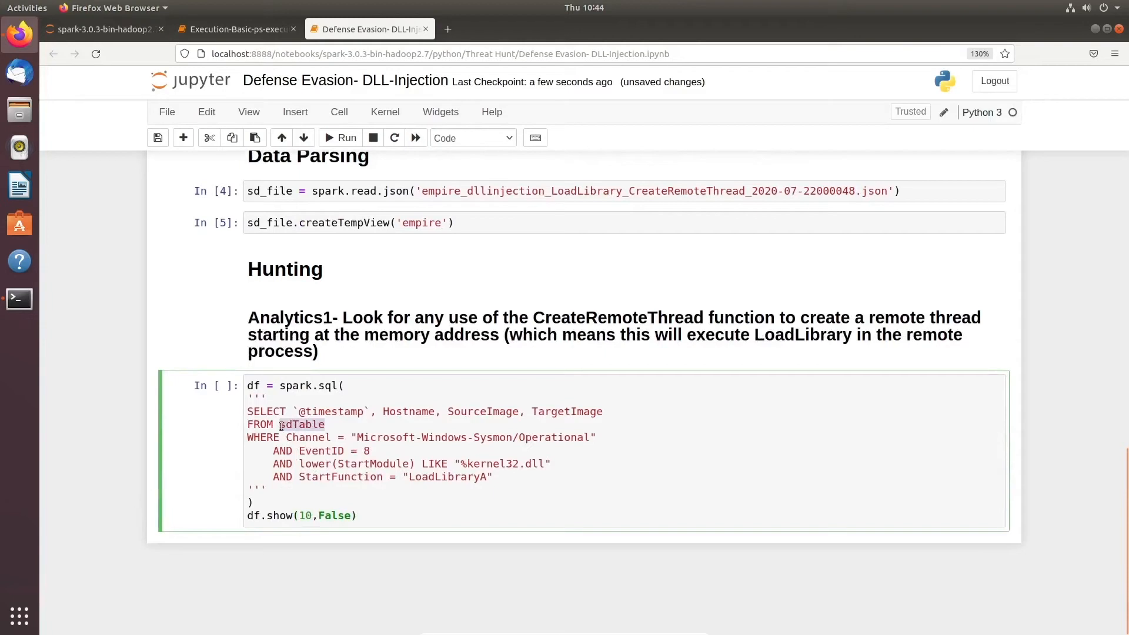
pyautogui.write('empire')
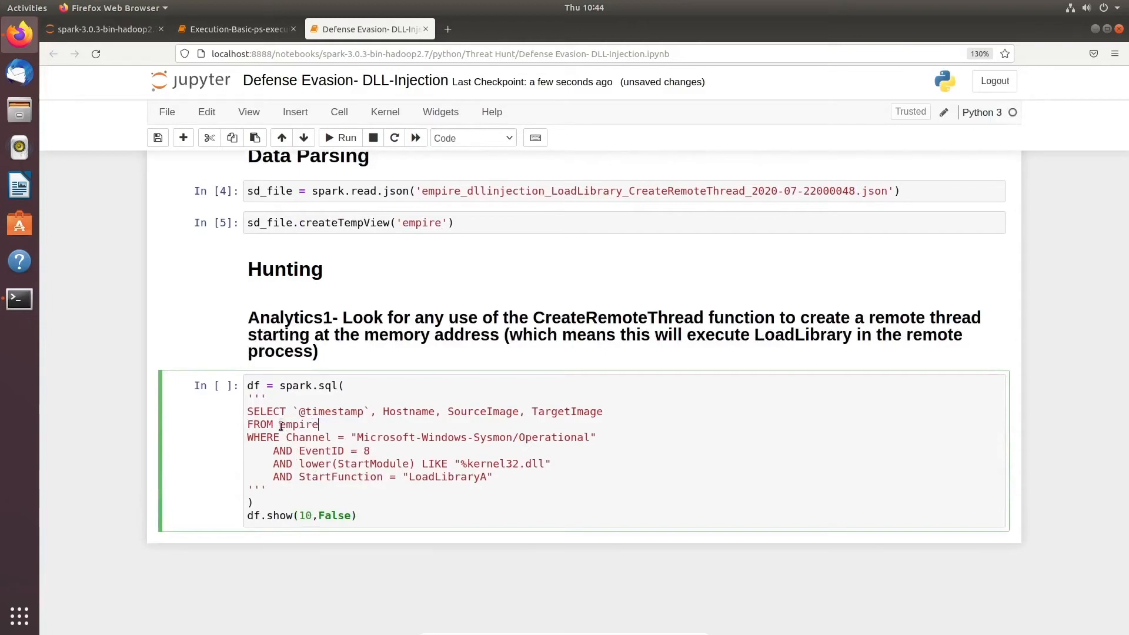
# Run the Analytics1 query and view its single powershell.exe-to-notepad.exe result row
pyautogui.click(340, 137)
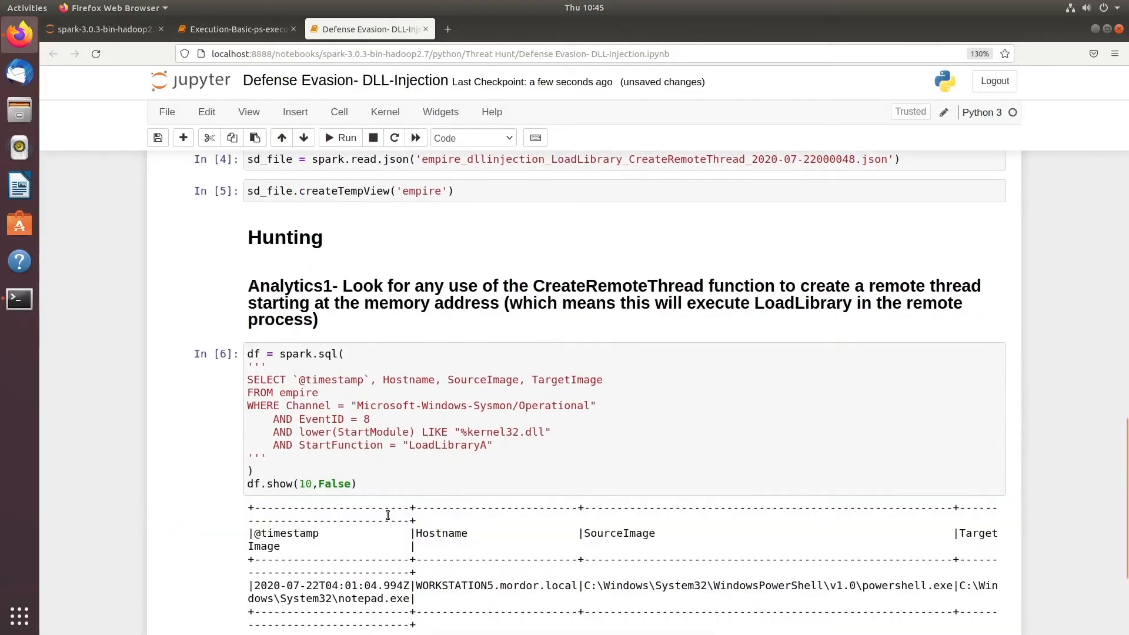
pyautogui.scroll(-3)
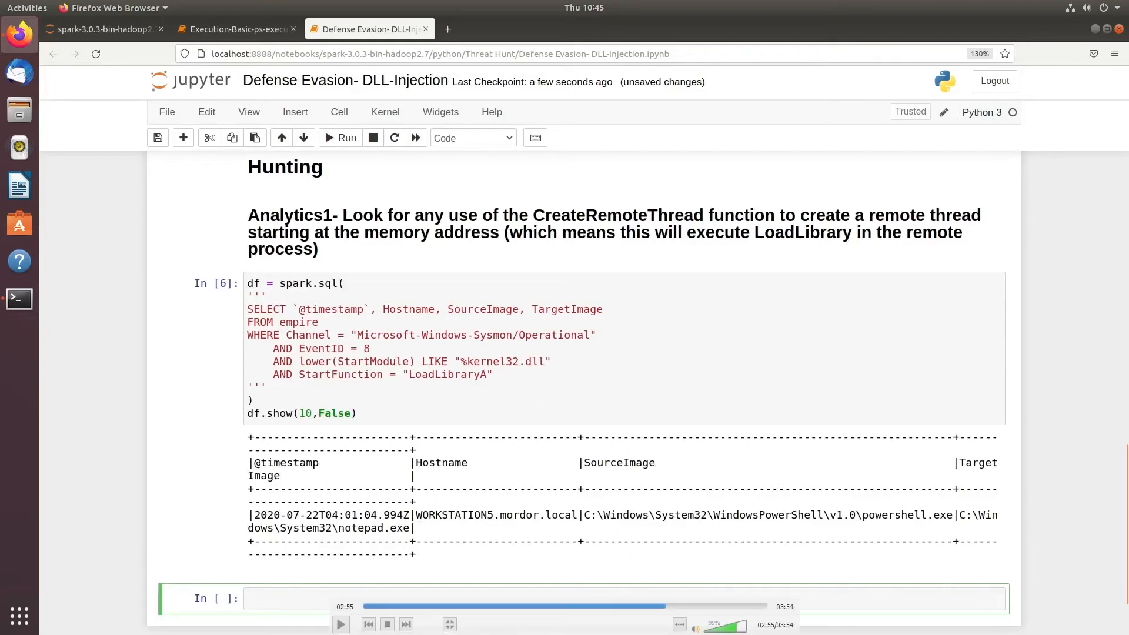
pyautogui.moveTo(445, 529)
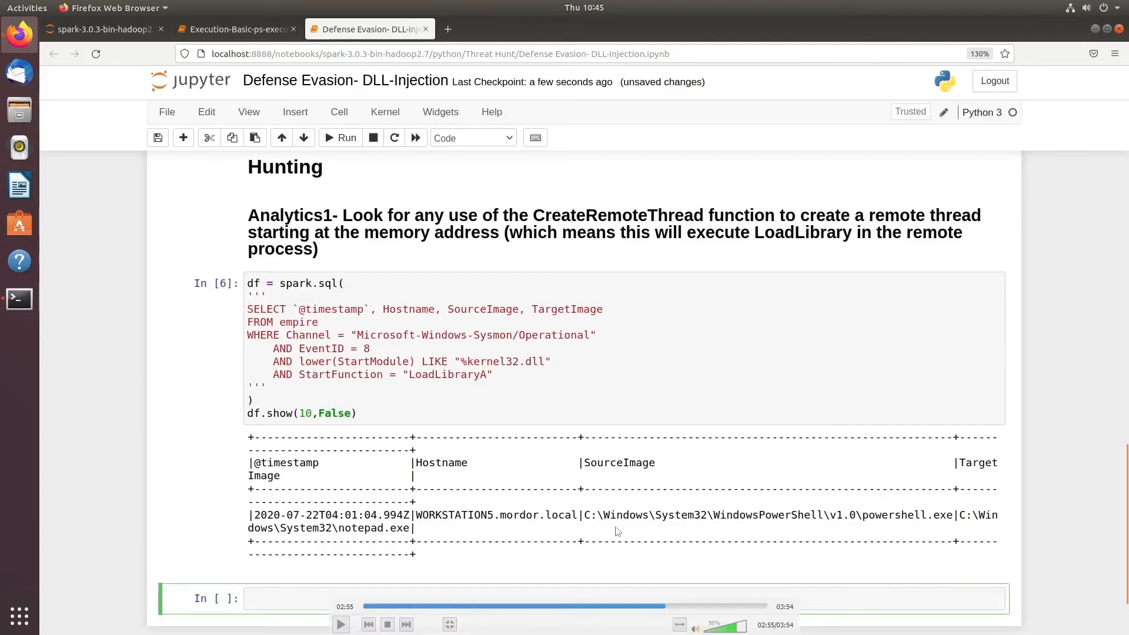
pyautogui.moveTo(885, 531)
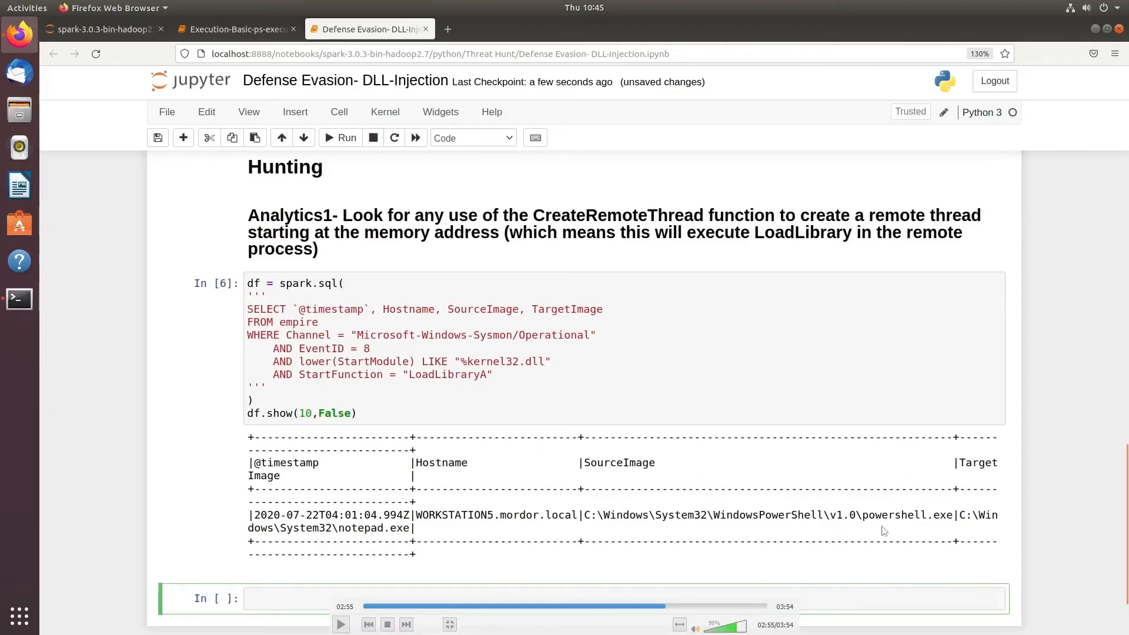
pyautogui.moveTo(980, 536)
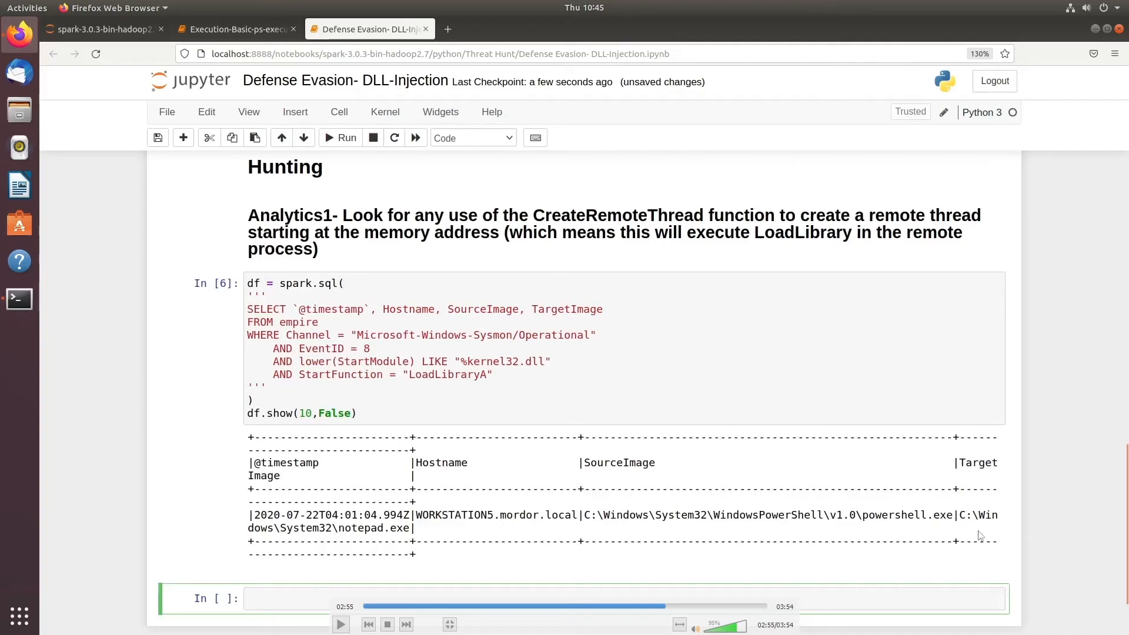
pyautogui.moveTo(357, 545)
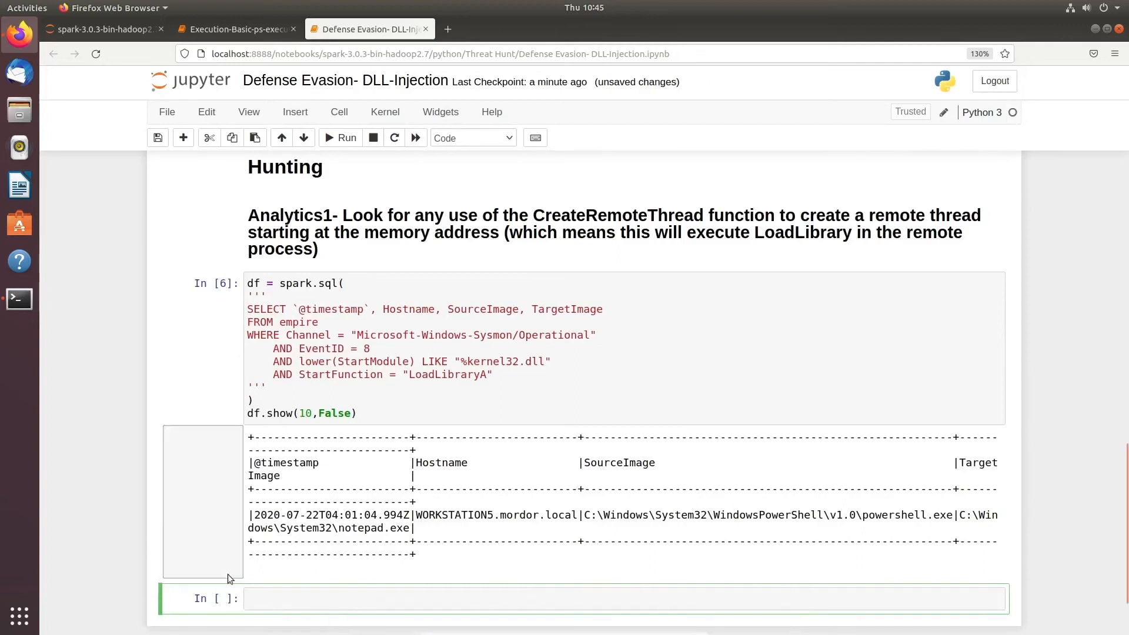
# Write the Analytics2 heading on created-and-loaded files and the INNER JOIN spark.sql query
pyautogui.write('# Ana')
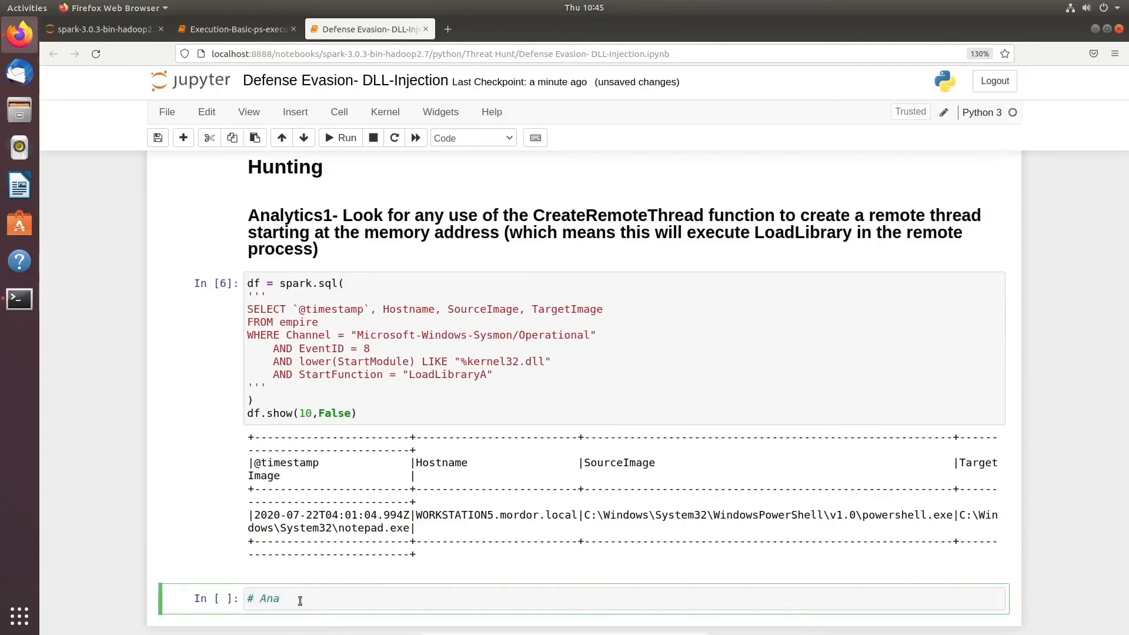
pyautogui.write('## Analyt')
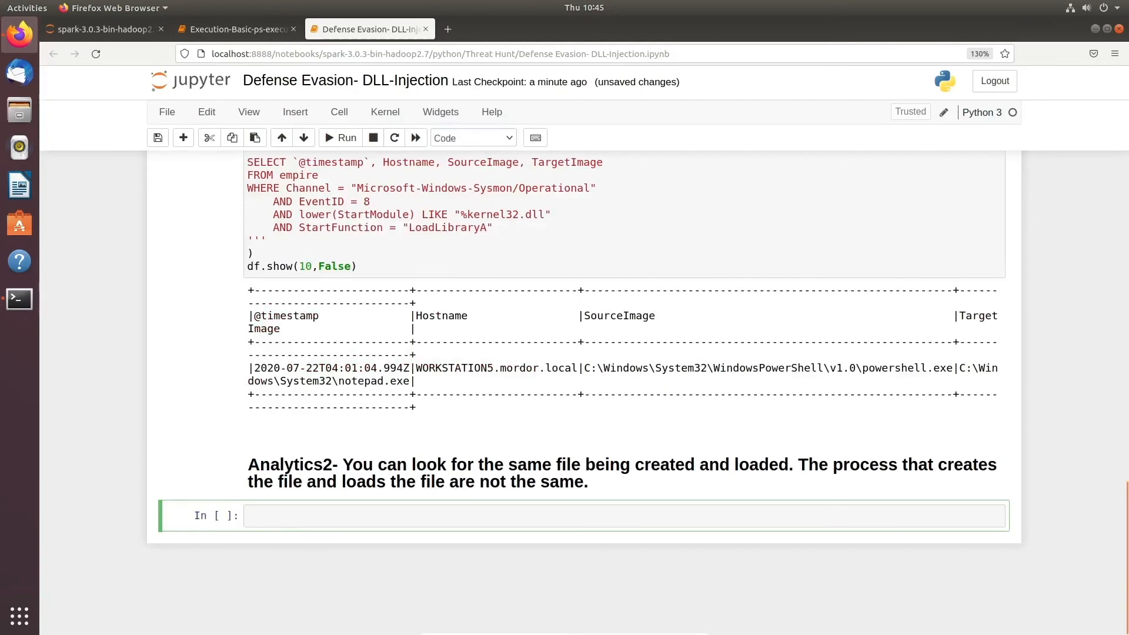
pyautogui.scroll(-3)
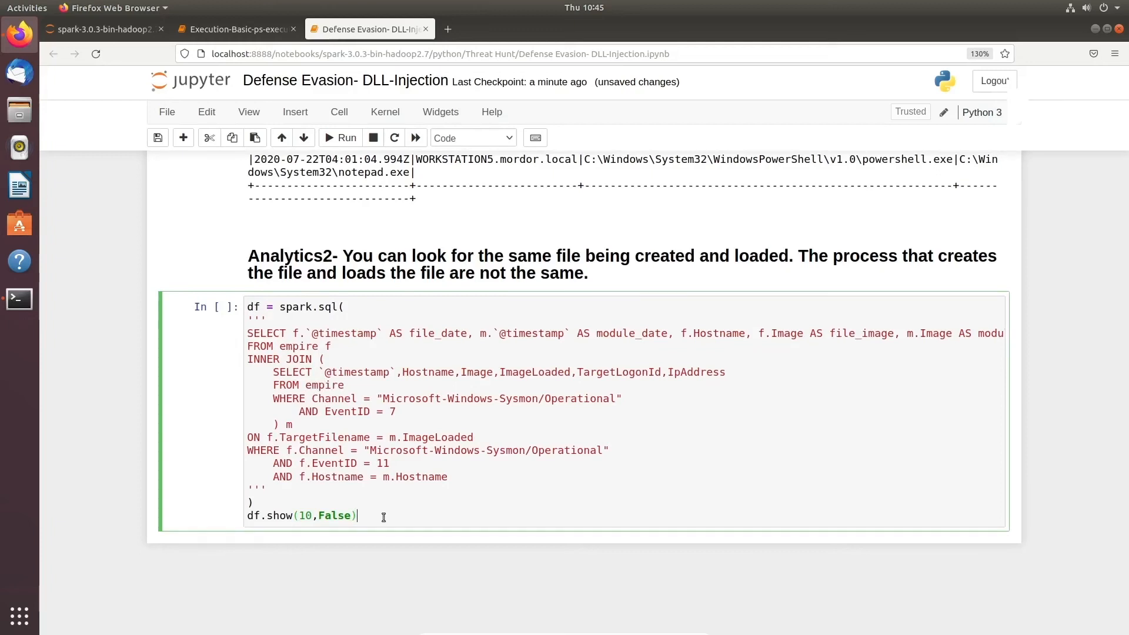
# Run the Analytics2 INNER JOIN query, producing a table with only column headers
pyautogui.click(340, 138)
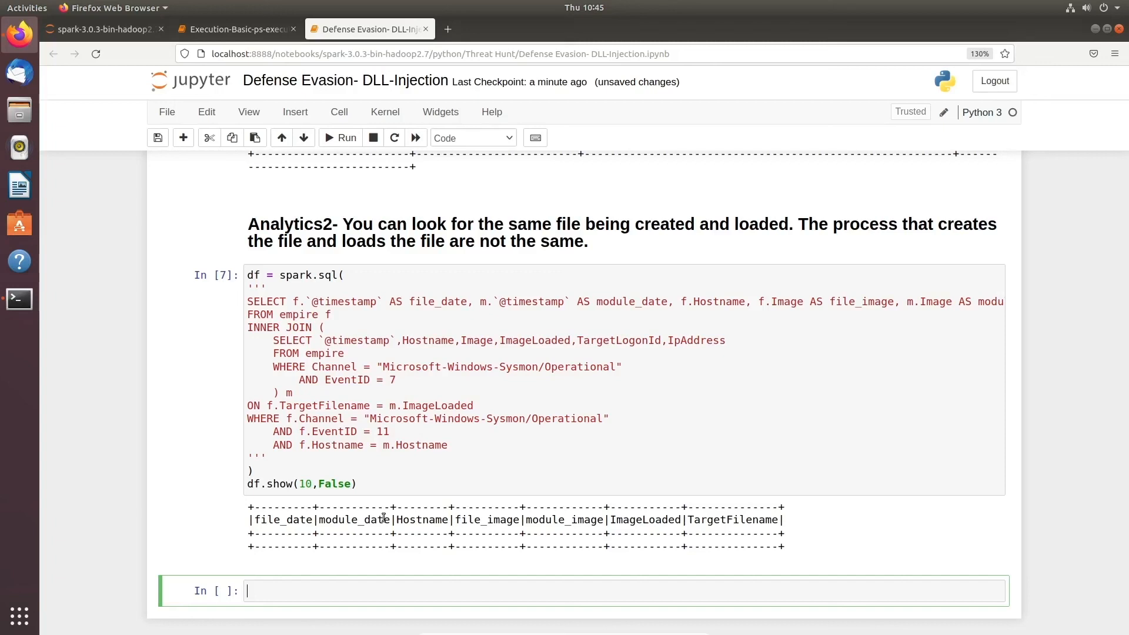
pyautogui.moveTo(193, 361)
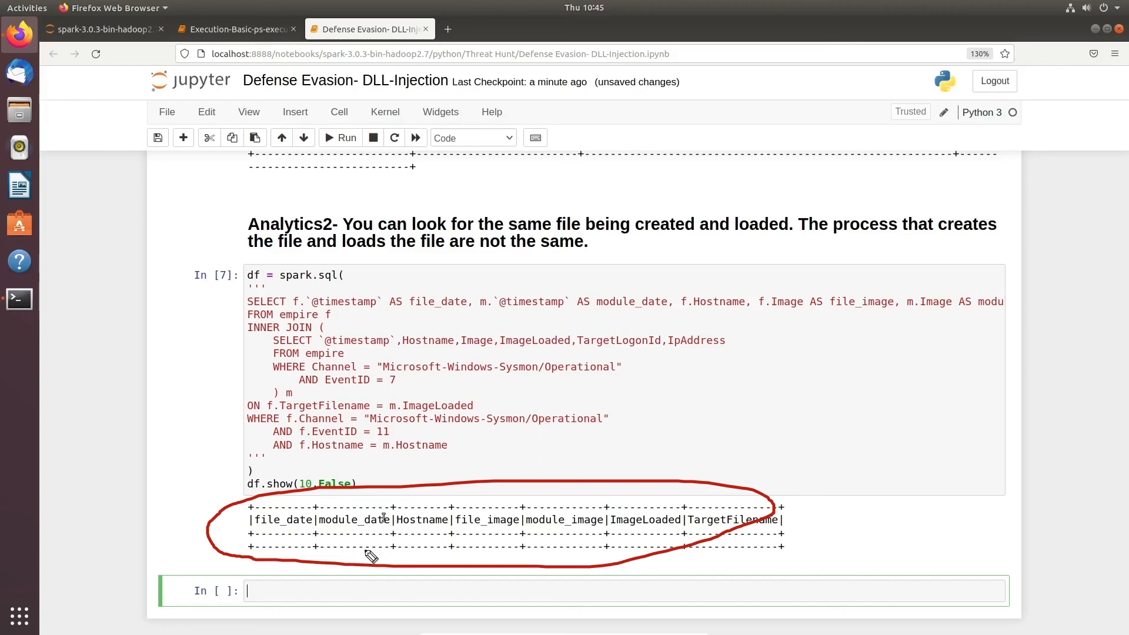
pyautogui.moveTo(720, 549)
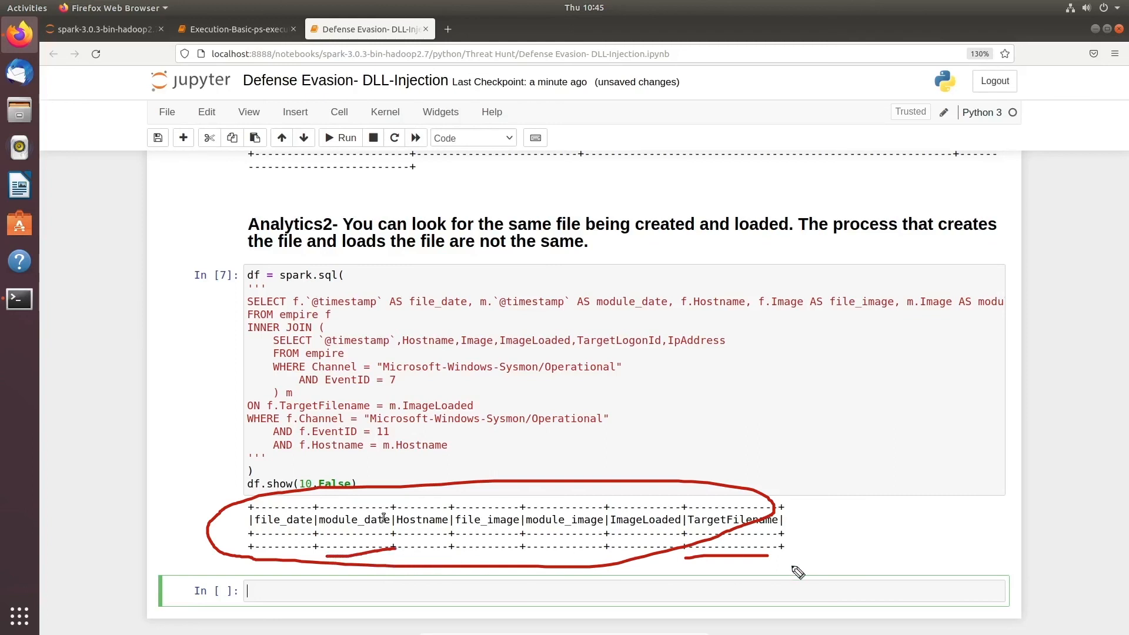
pyautogui.moveTo(716, 579)
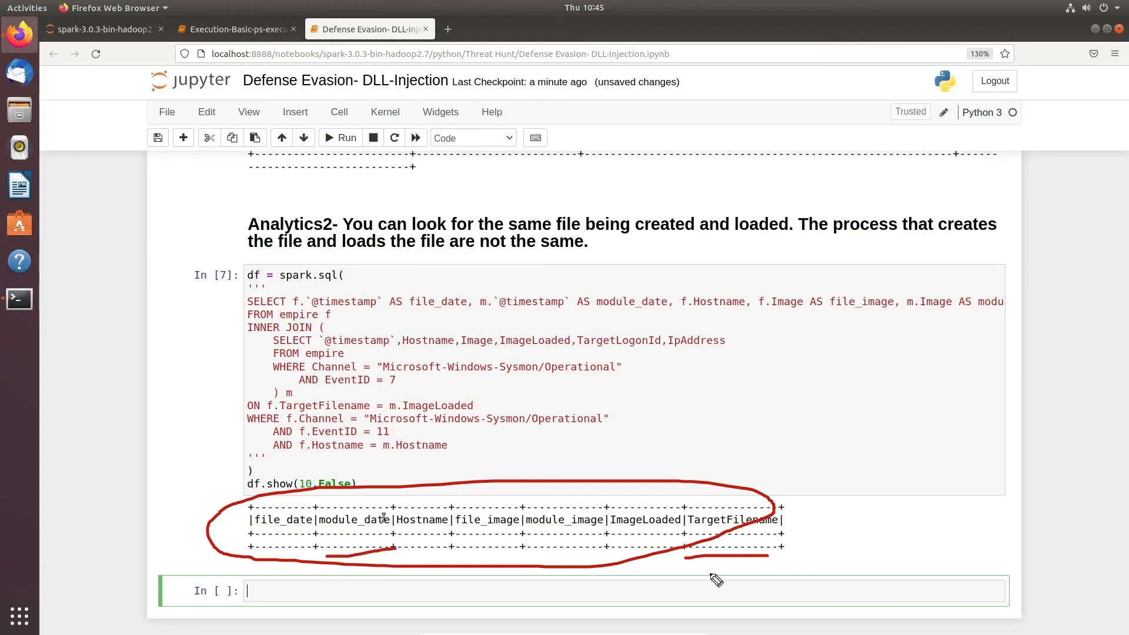